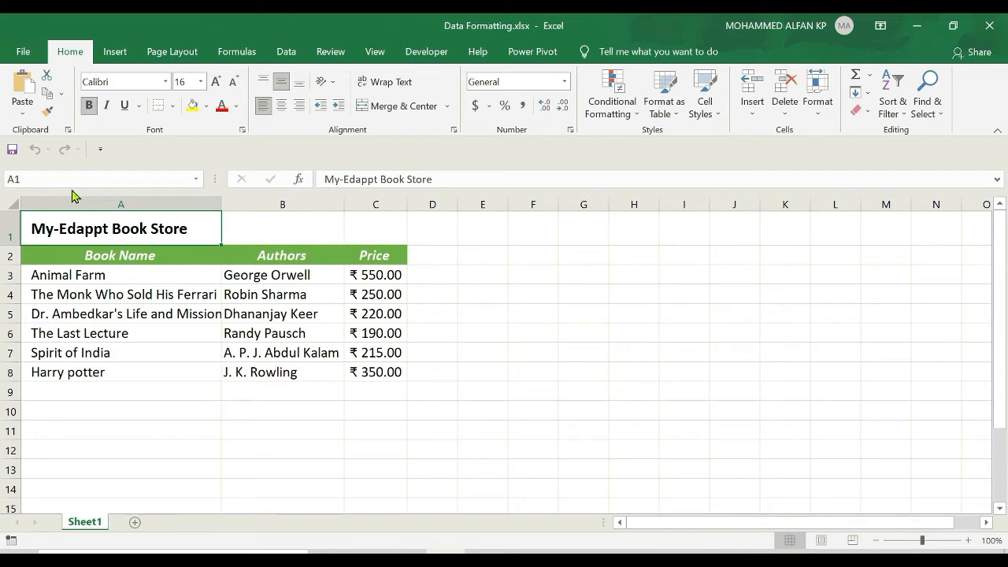
# Step: Select the Book Name to Price header row A2:C2 and pick up its format with Format Painter
pyautogui.click(120, 255)
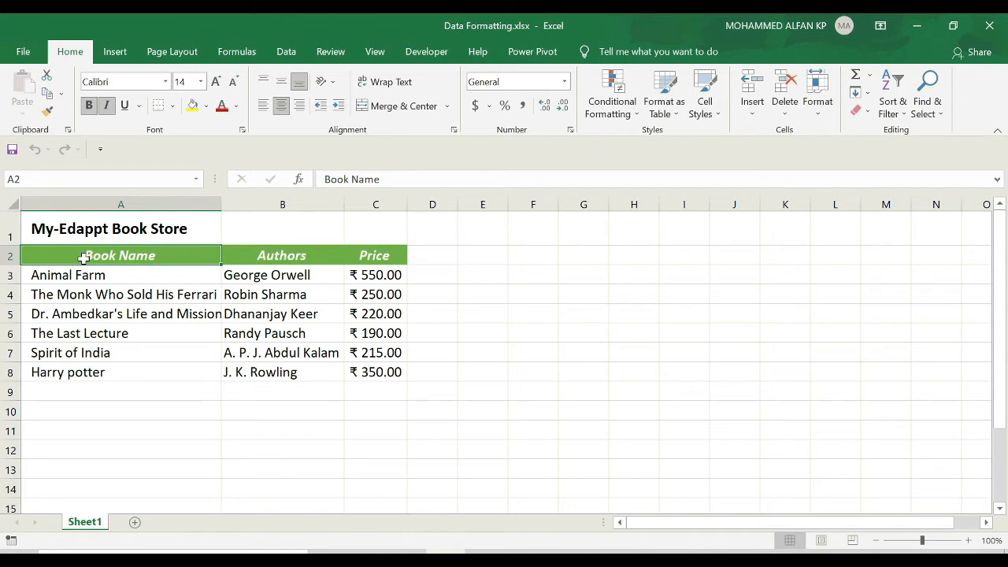
pyautogui.moveTo(118, 255); pyautogui.dragTo(374, 255)
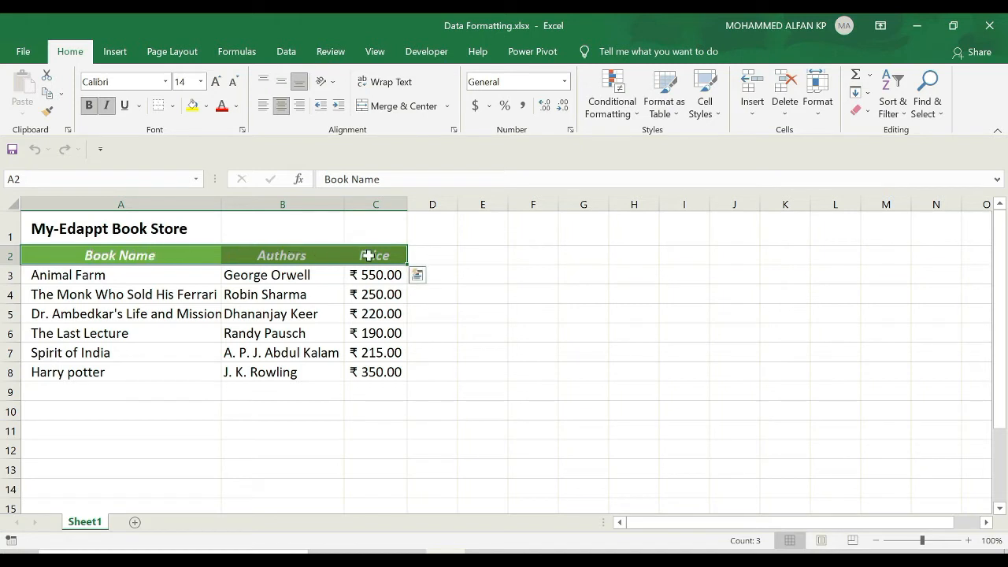
pyautogui.moveTo(166, 260)
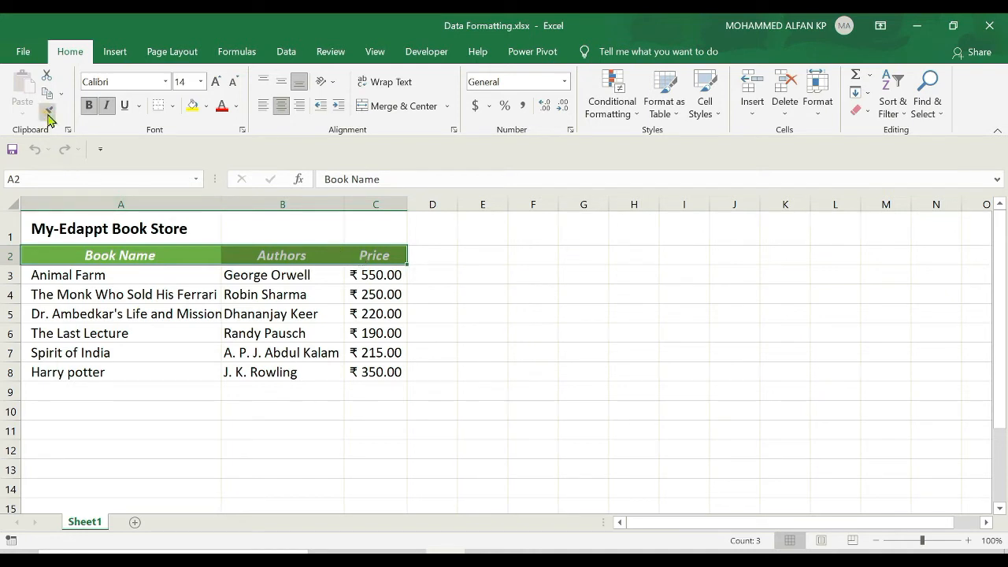
pyautogui.click(47, 111)
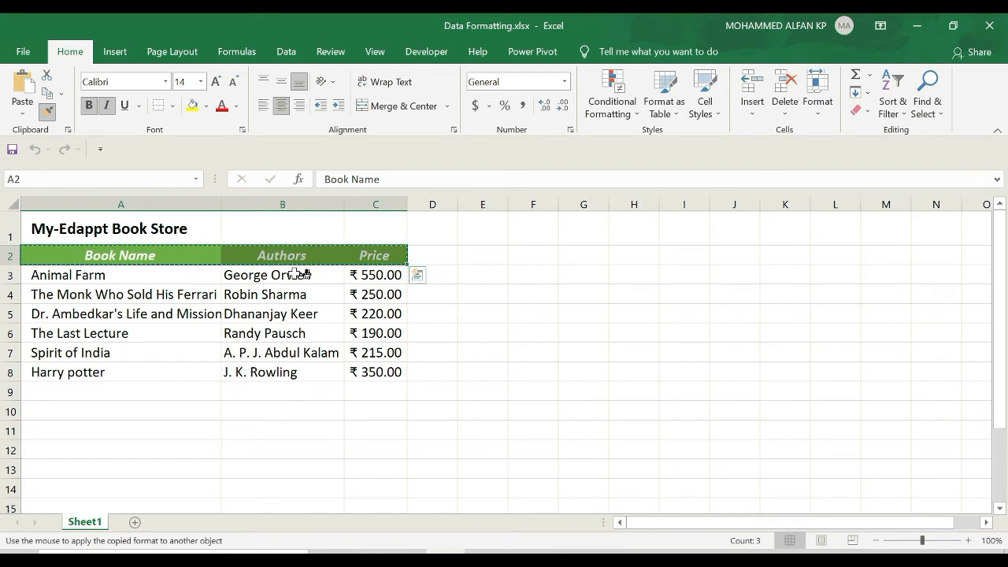
pyautogui.moveTo(67, 372)
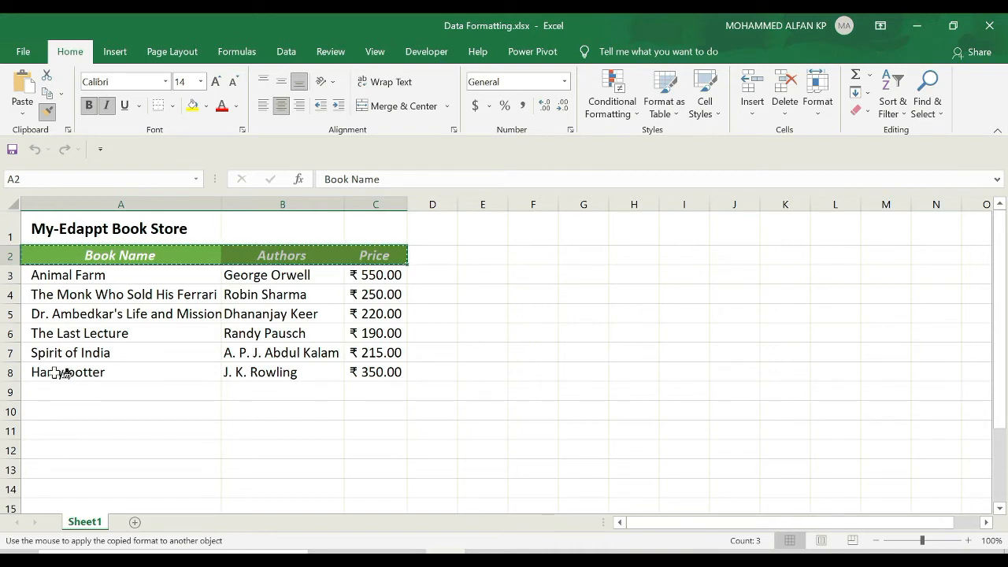
pyautogui.click(120, 372)
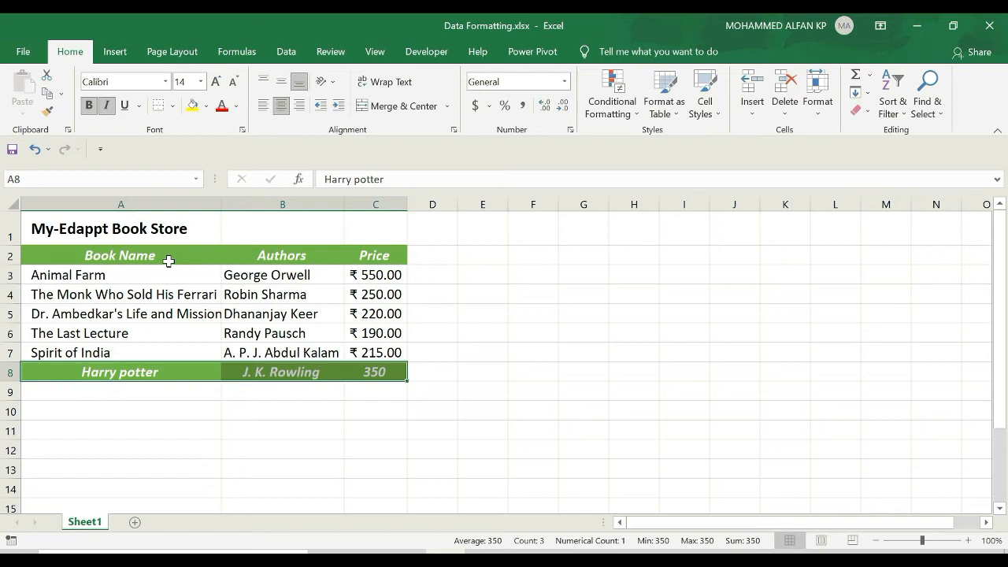
pyautogui.moveTo(138, 371)
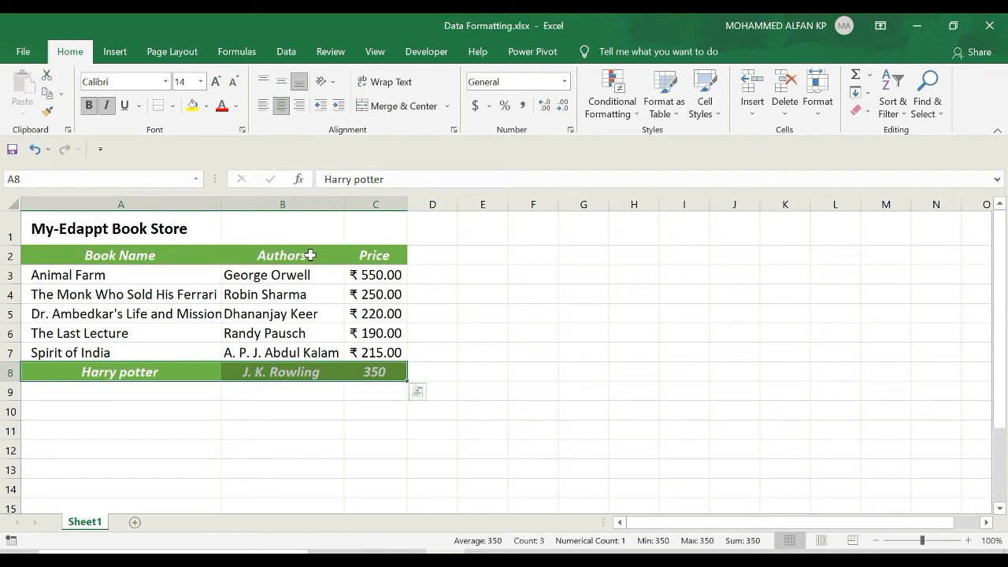
pyautogui.click(120, 254)
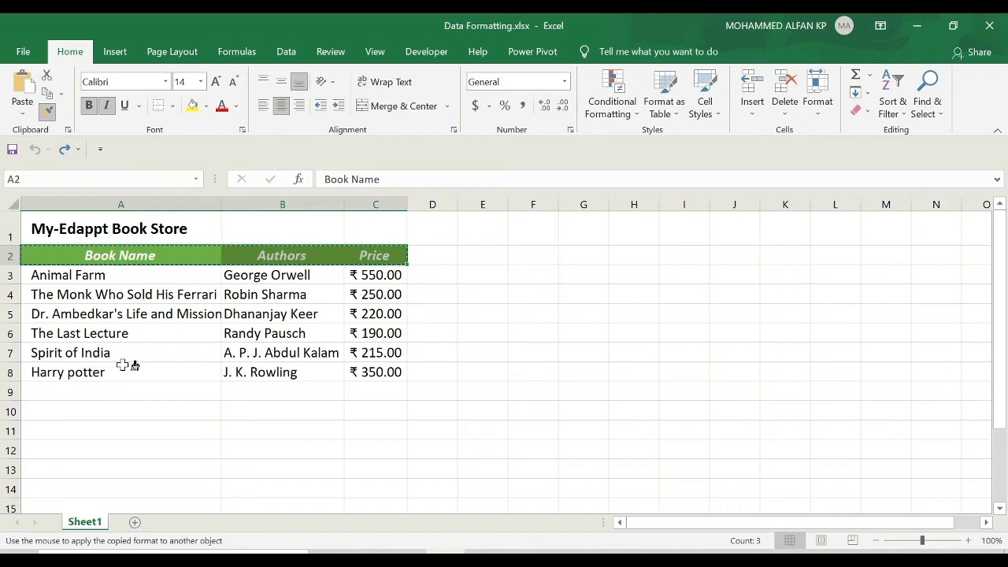
pyautogui.moveTo(54, 313)
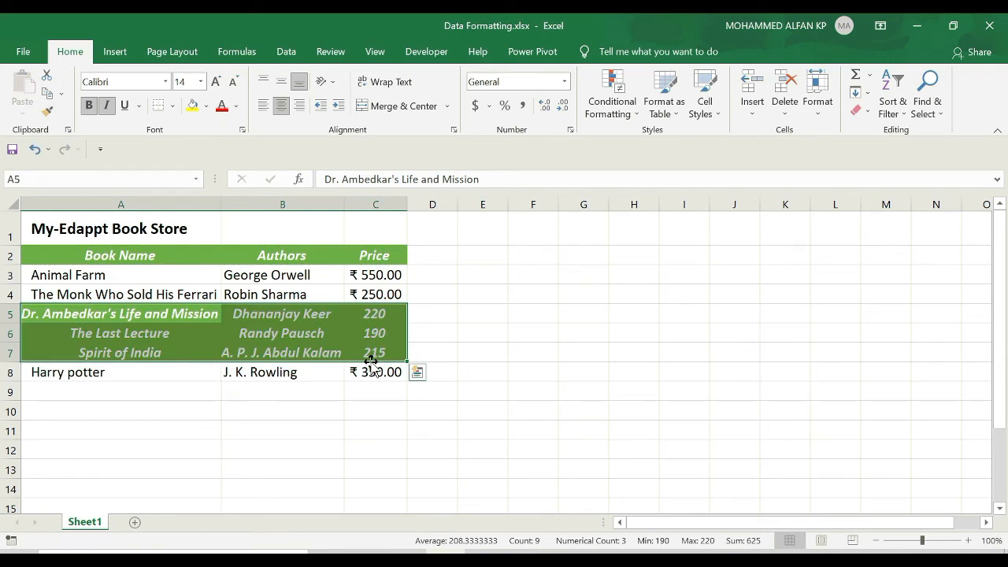
pyautogui.moveTo(114, 260)
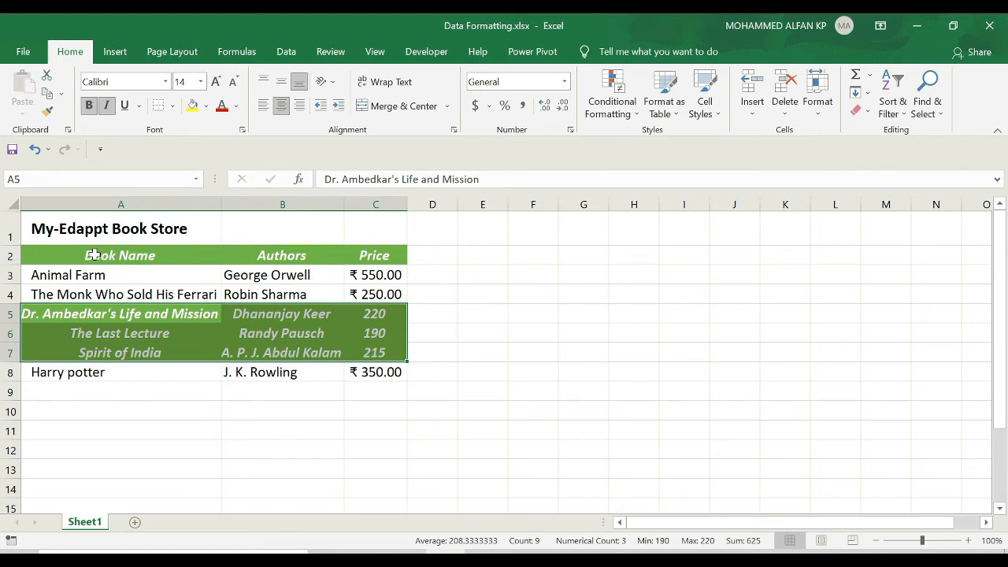
# Step: Paint the header's green bold italic format over the blank block G3:L7
pyautogui.click(120, 254)
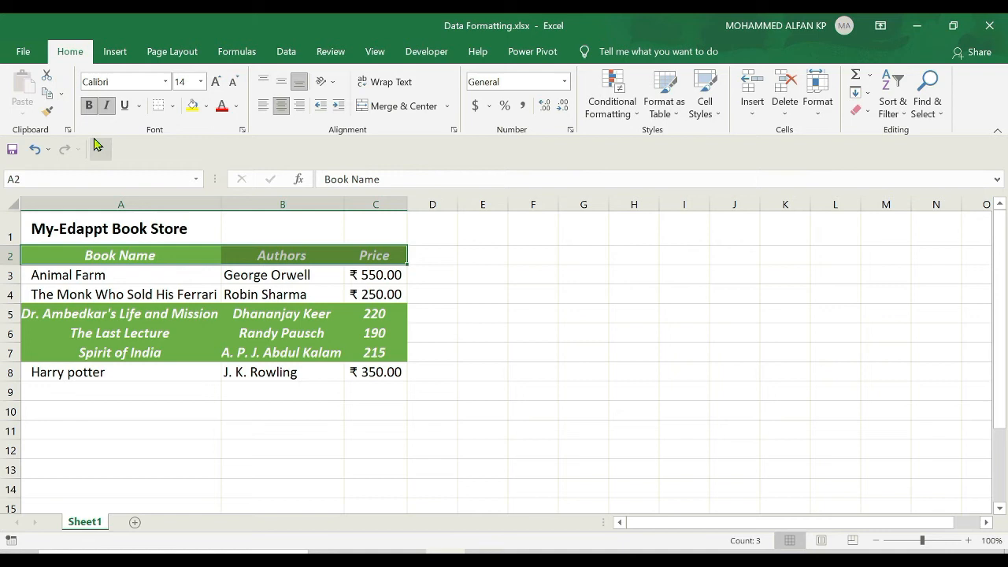
pyautogui.click(48, 112)
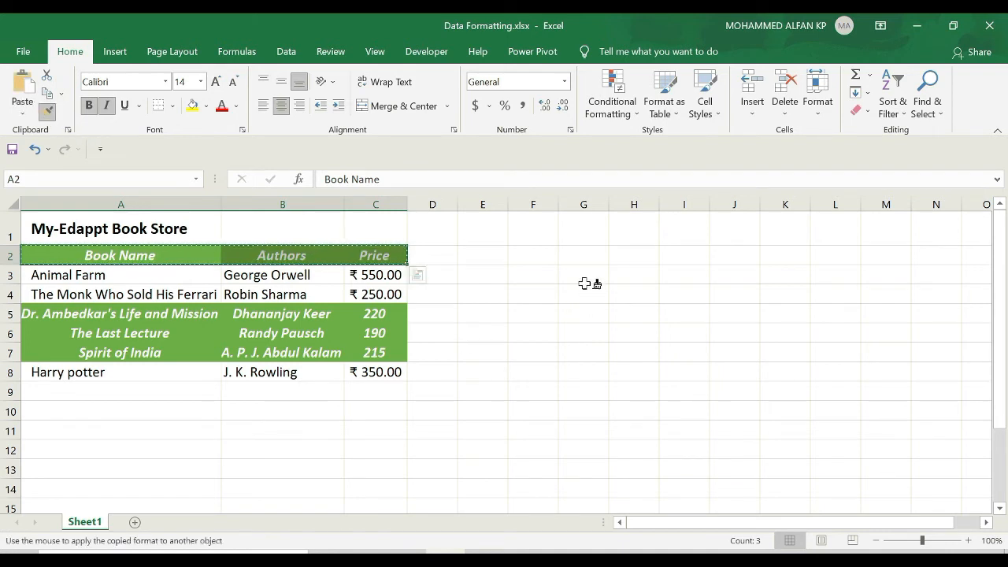
pyautogui.moveTo(584, 272); pyautogui.dragTo(858, 359)
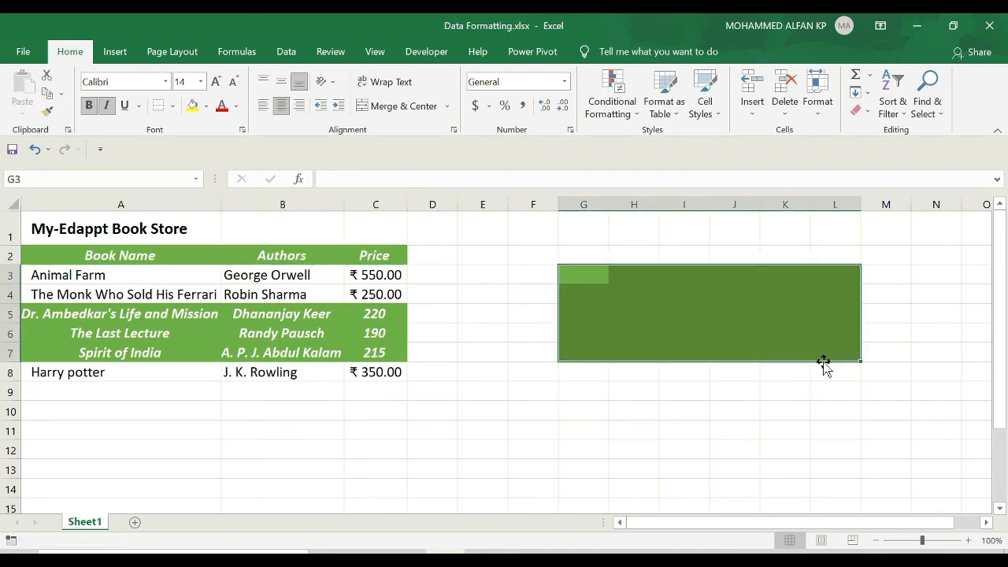
# Step: Enter 'Excel is amazing' in G3
pyautogui.write('Exc')
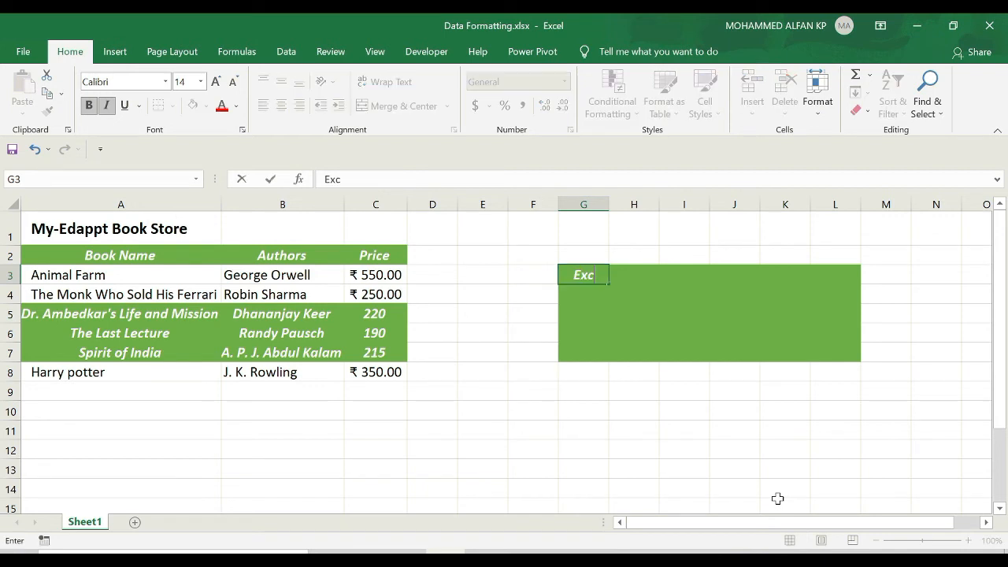
pyautogui.write('el')
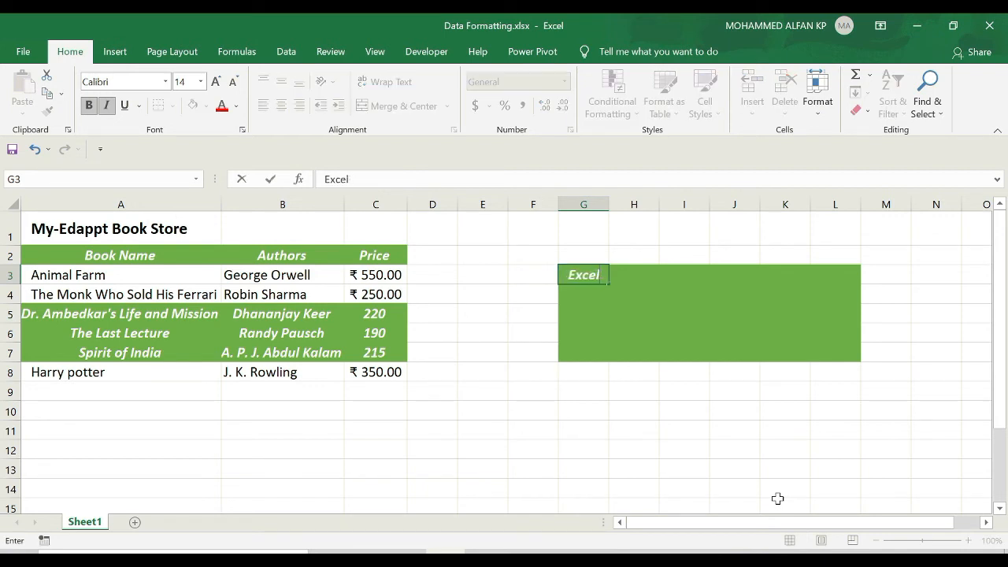
pyautogui.write('is amazing')
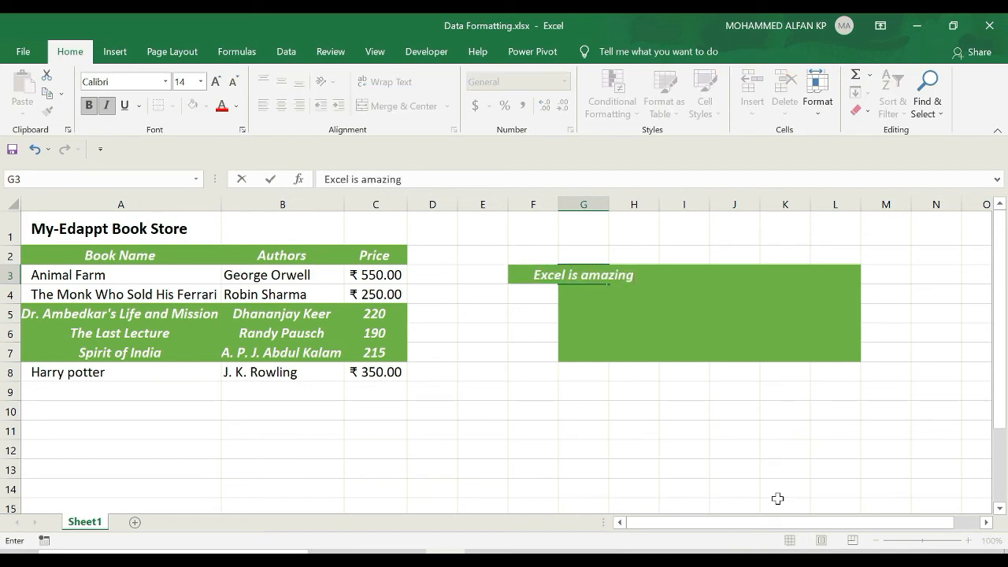
pyautogui.press('Return')
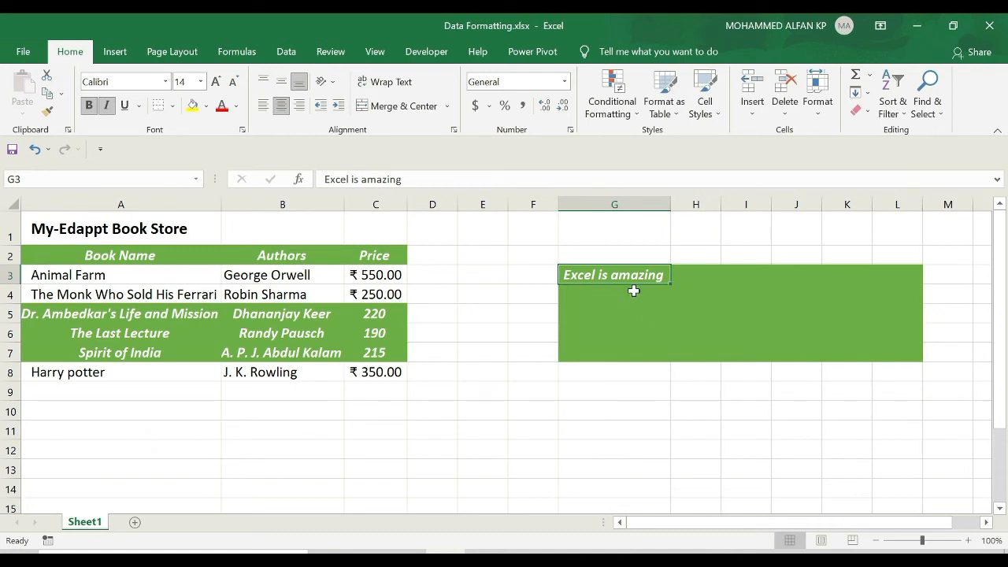
# Step: Type test text into H6 inside the green block, then select H8 below it
pyautogui.click(695, 332)
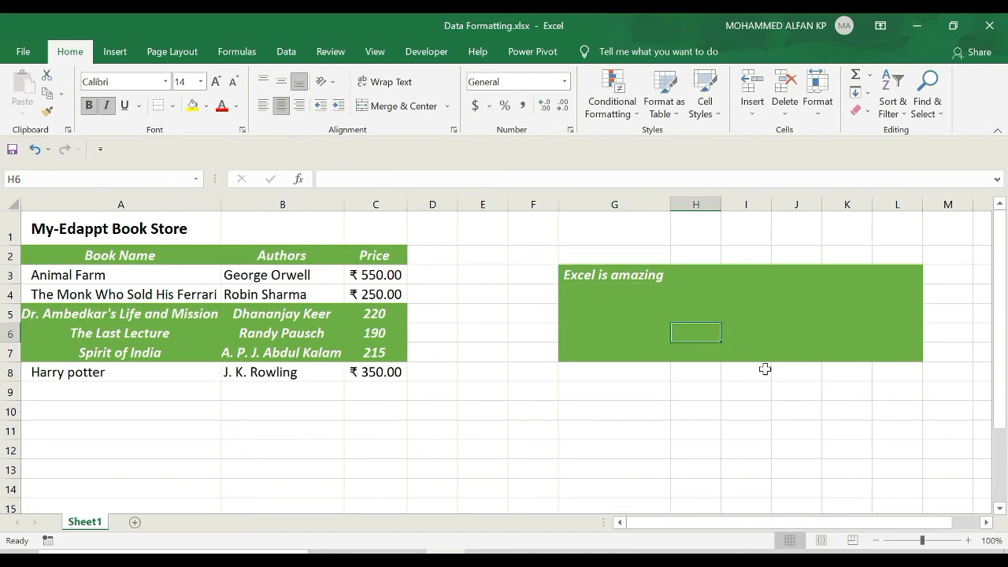
pyautogui.write("ahsldkfhlak'sdfk\\asf")
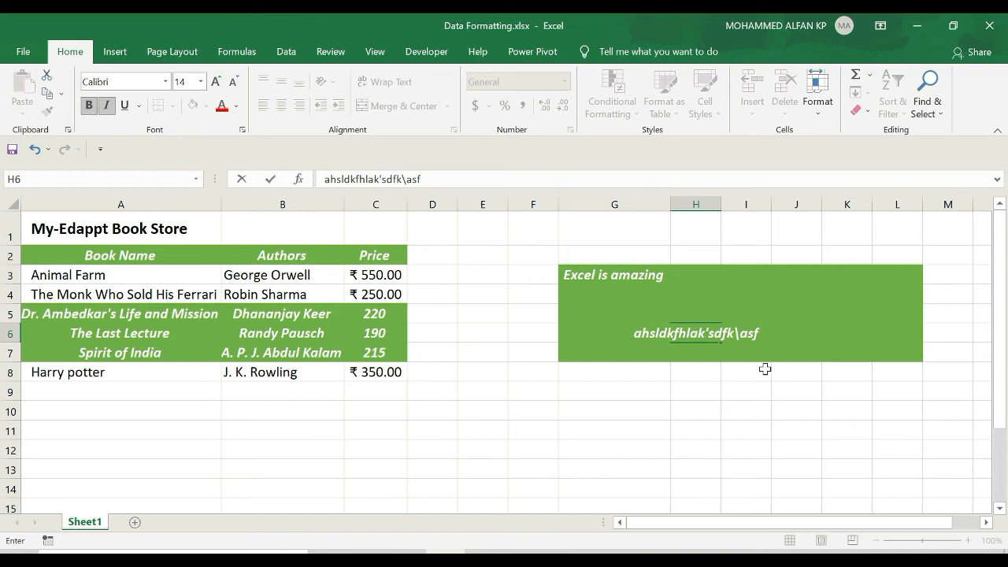
pyautogui.press('Return')
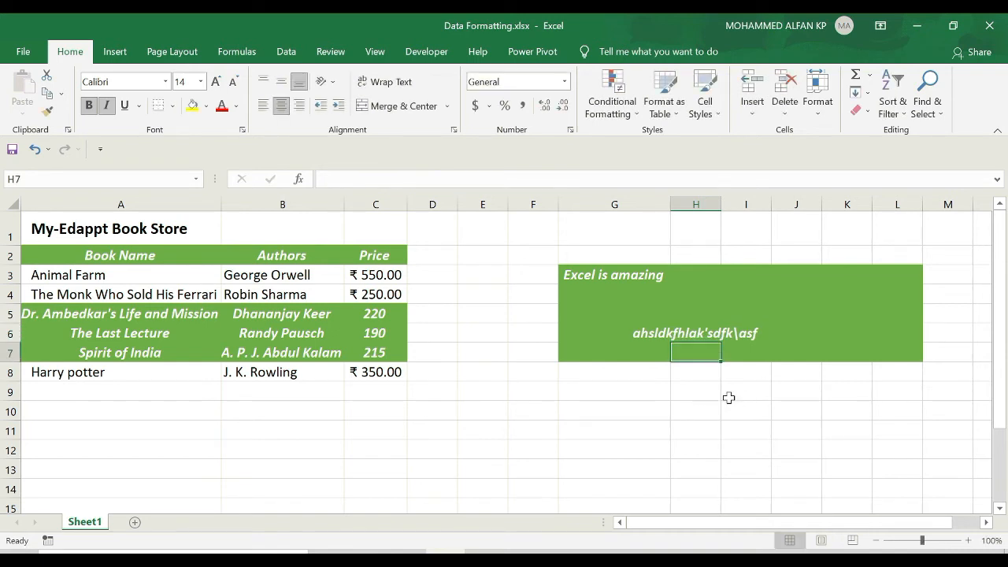
pyautogui.click(696, 371)
pyautogui.write('askdjfhkjasdfh')
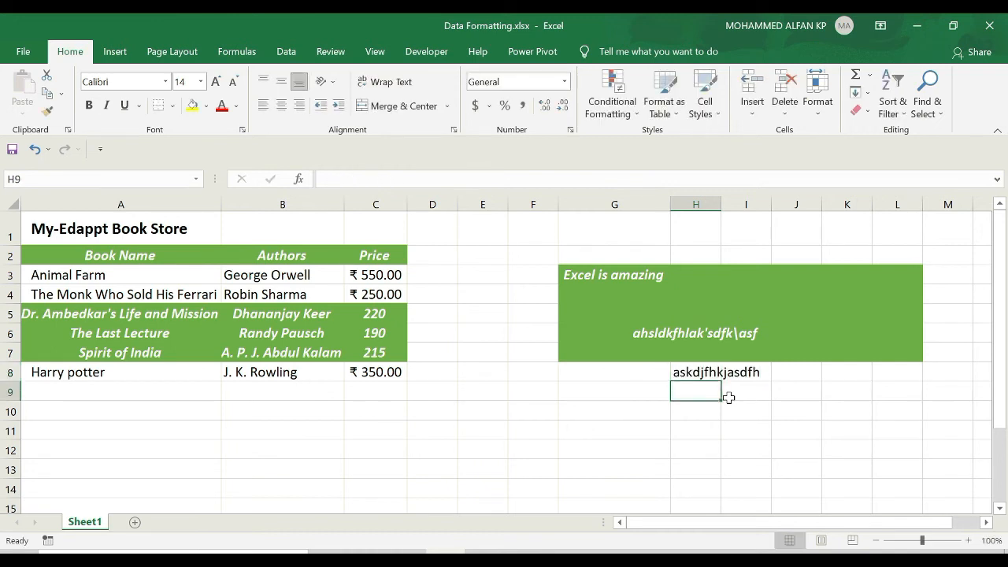
pyautogui.moveTo(465, 315)
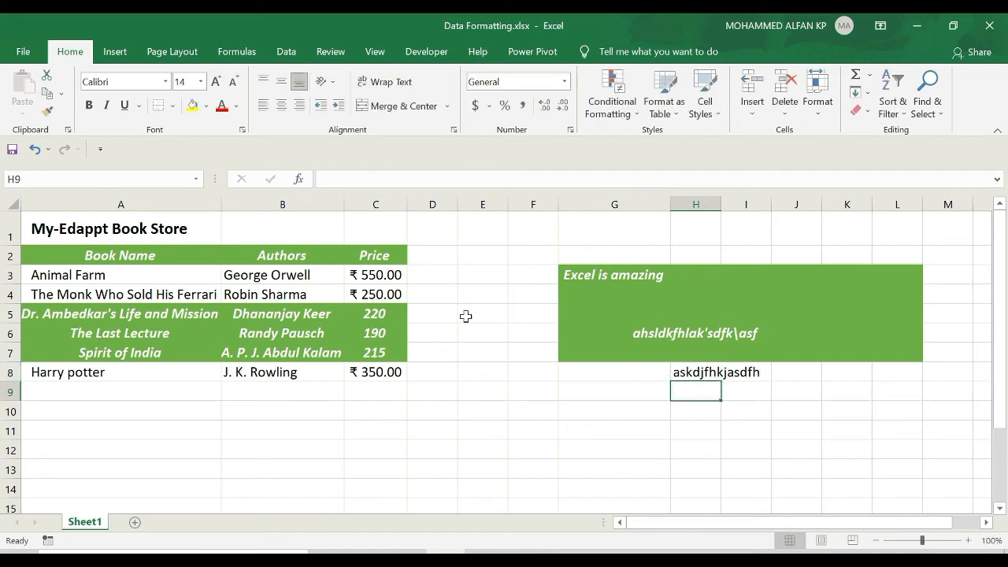
# Step: Copy the header format onto G8:L8, styling the H8 text green bold italic
pyautogui.click(120, 254)
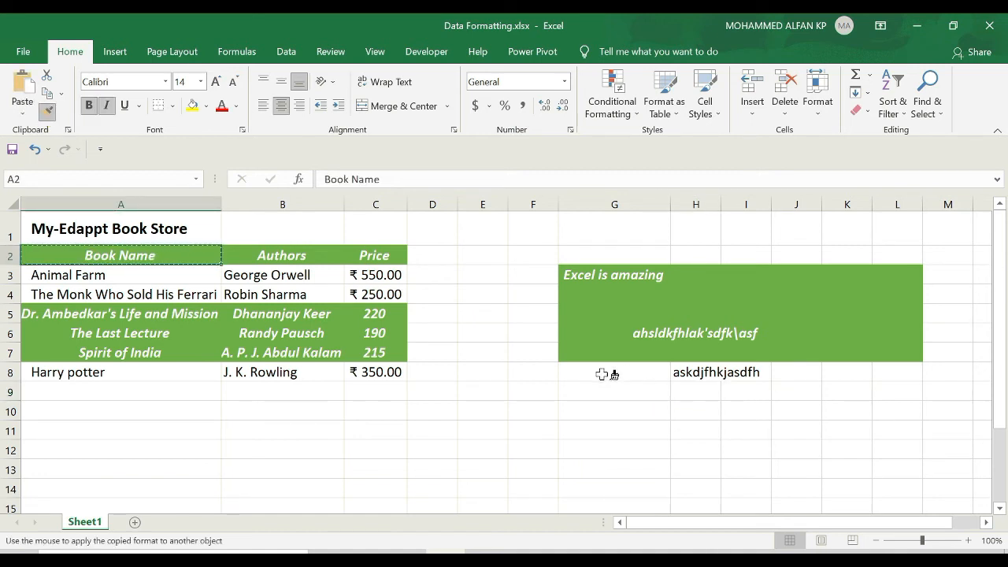
pyautogui.click(614, 372)
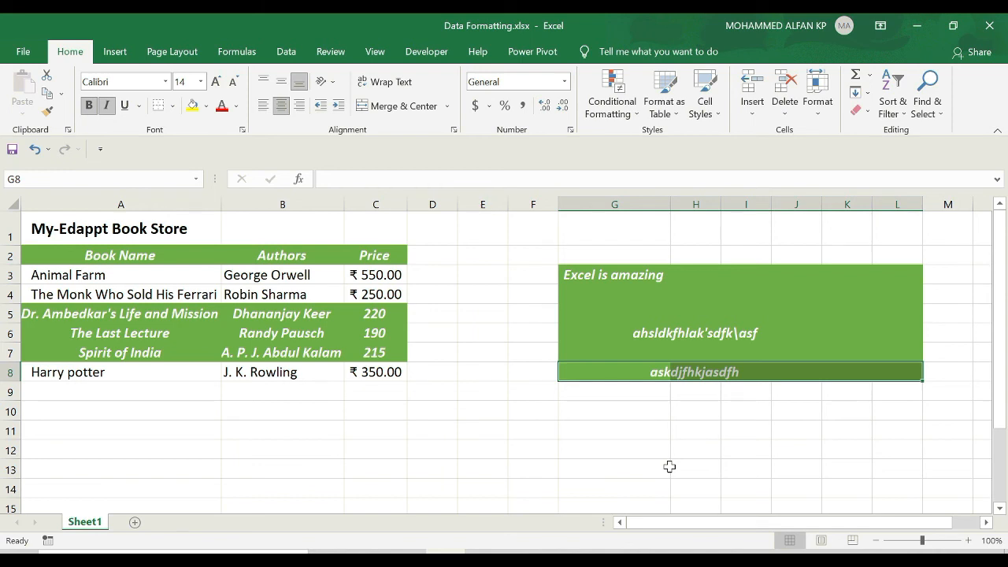
pyautogui.moveTo(379, 529)
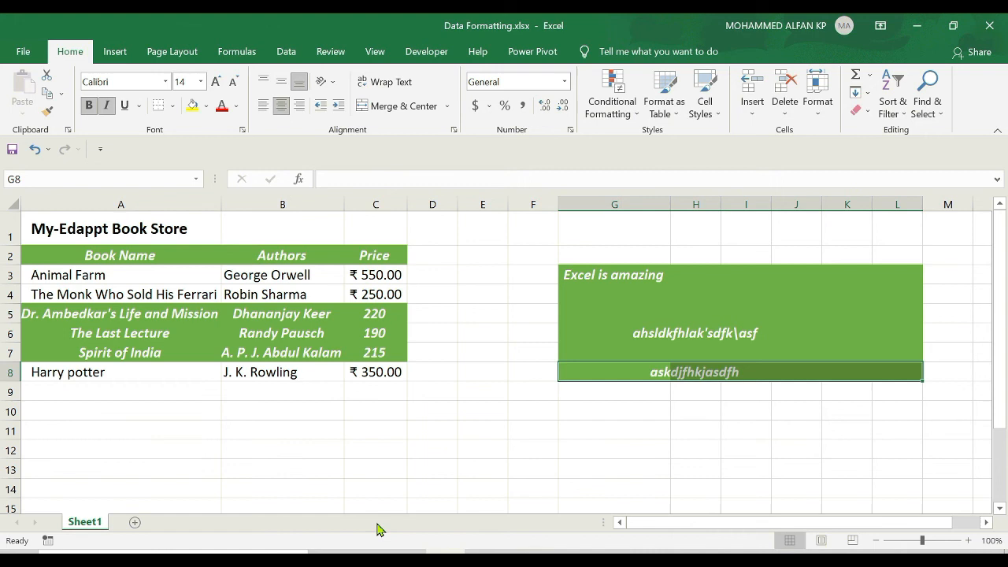